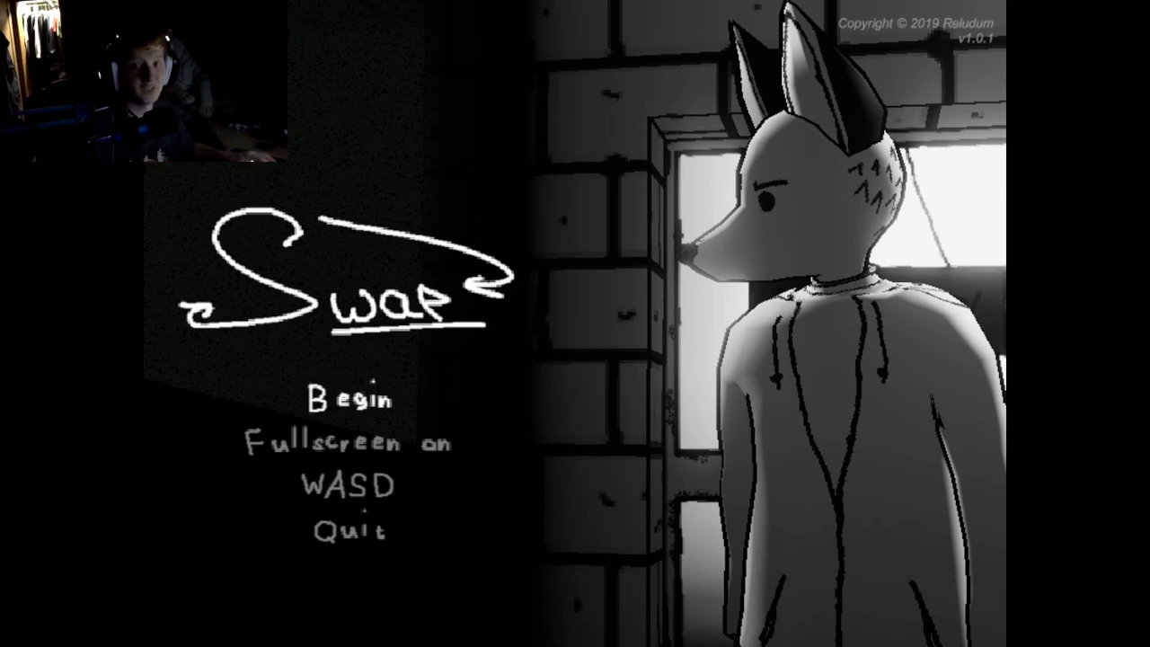
Start a new game from the title menu via Begin
{"action": "left_click", "coordinate": [347, 395]}
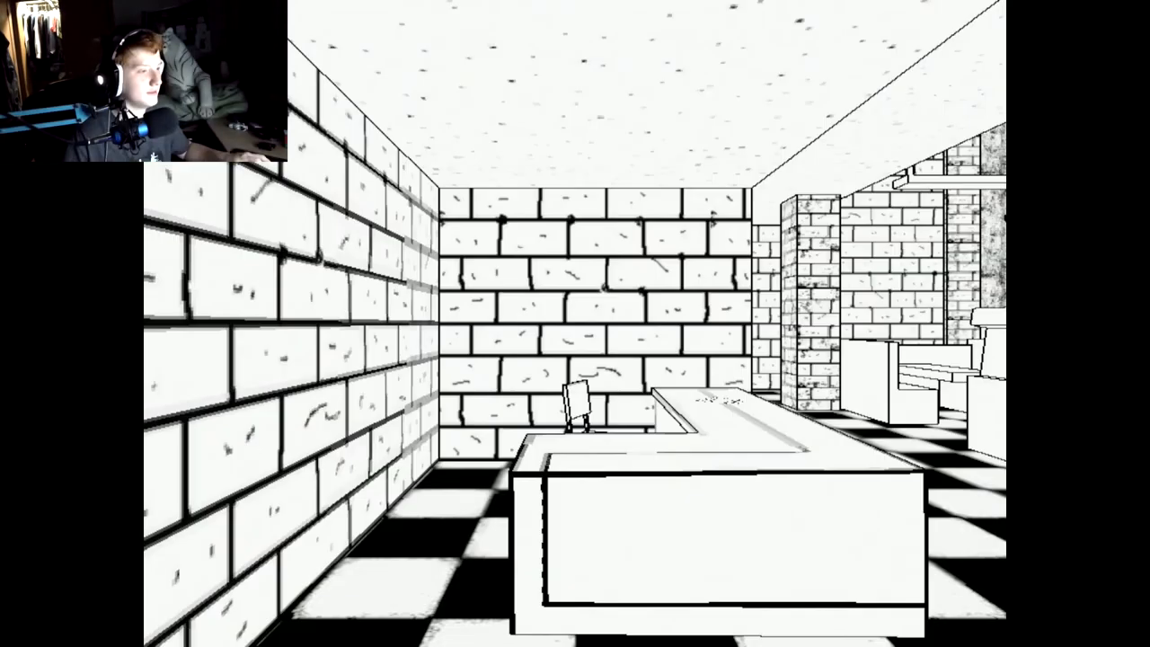
{"action": "mouse_move", "coordinate": [575, 323]}
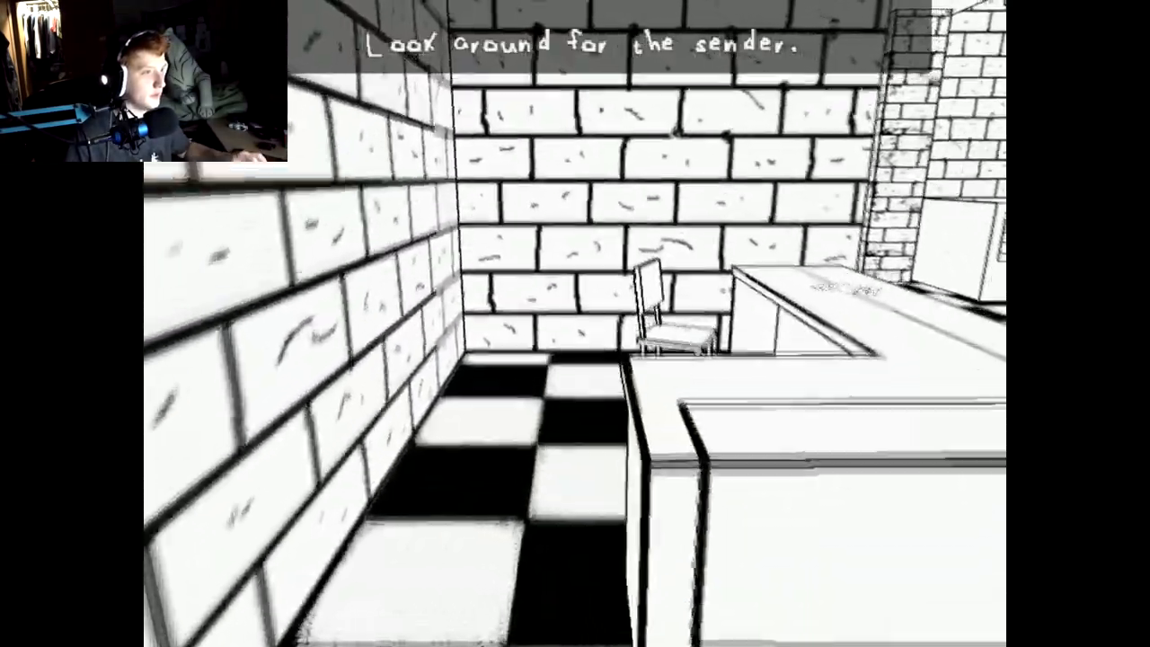
{"action": "mouse_move", "coordinate": [575, 323]}
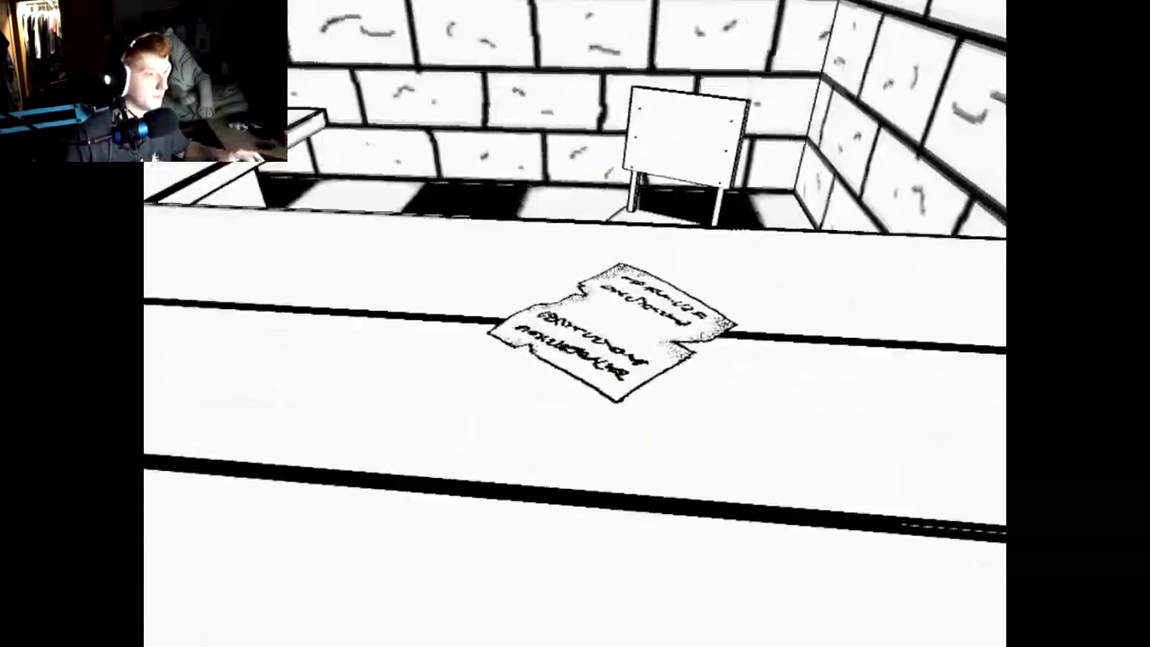
Pause briefly after reading the desk note, then resume play
{"action": "key", "text": "Escape"}
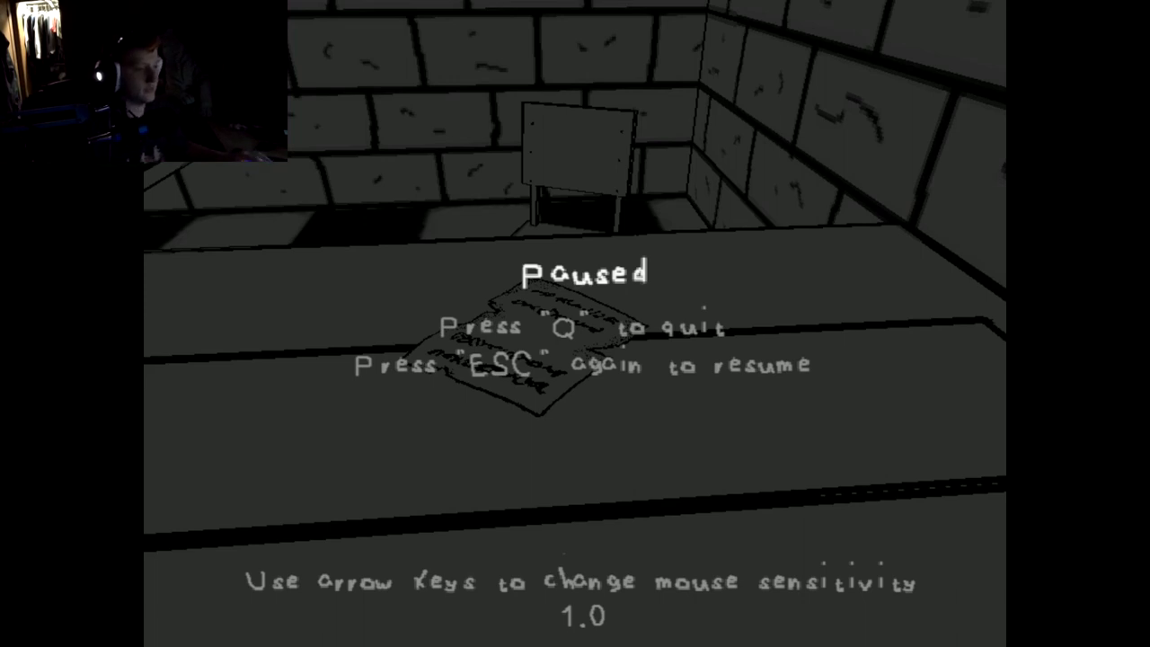
{"action": "key", "text": "Escape"}
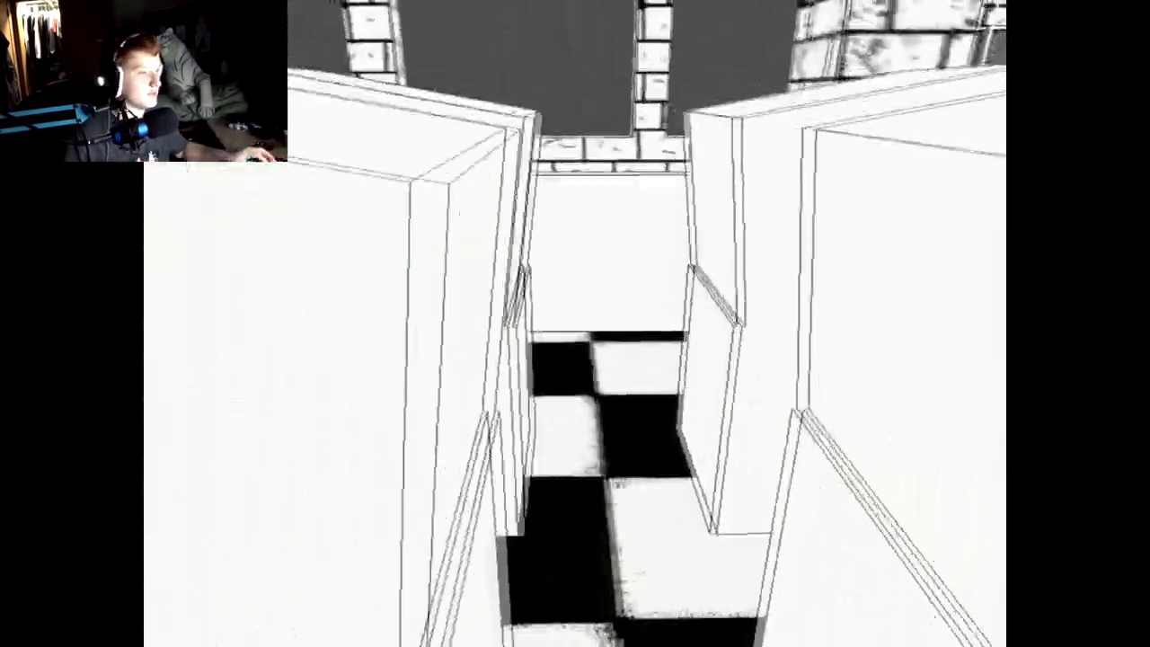
{"action": "mouse_move", "coordinate": [575, 323]}
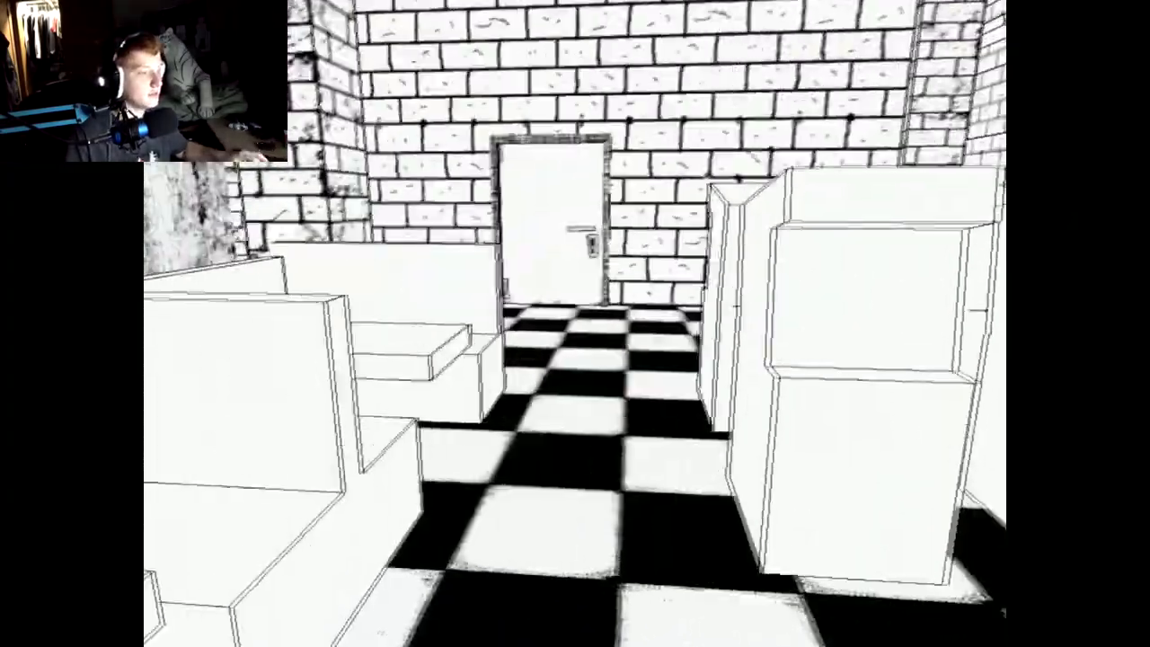
Walk down the tiled corridor and open the door with the handwritten sign
{"action": "key", "text": "w"}
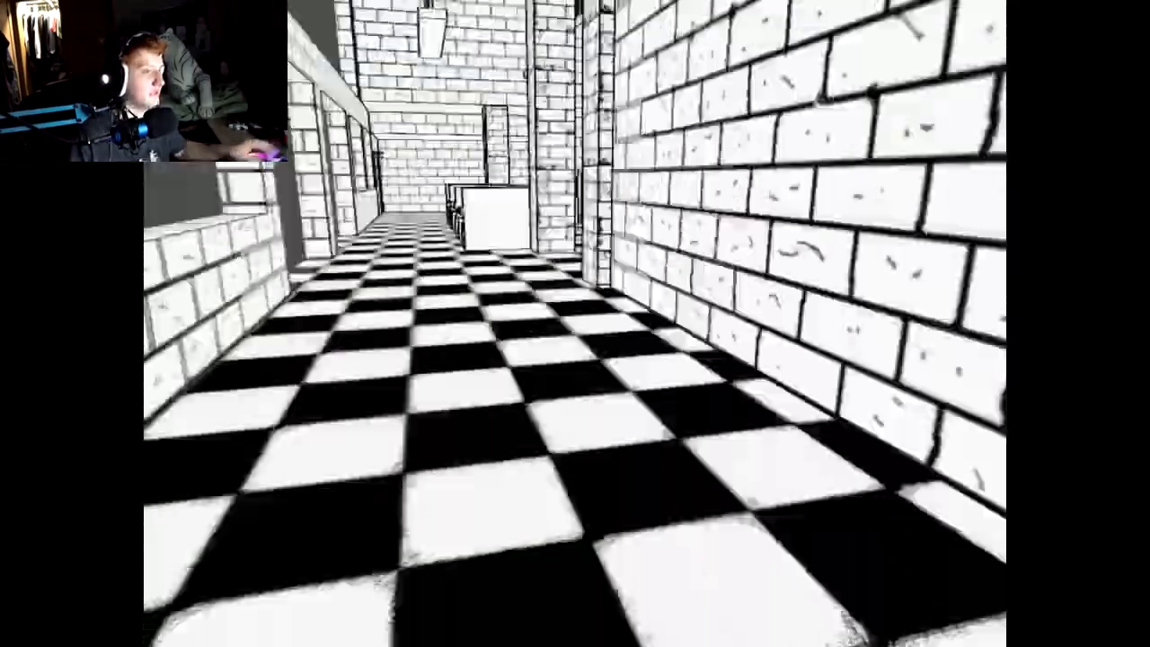
{"action": "mouse_move", "coordinate": [575, 323]}
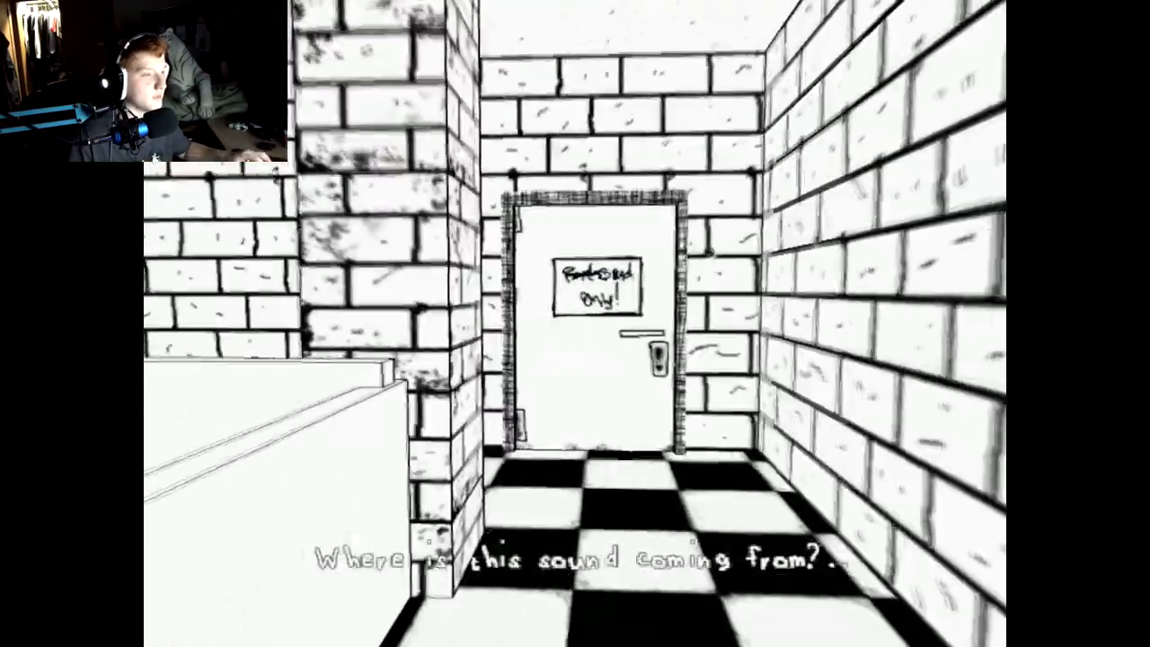
{"action": "key", "text": "w"}
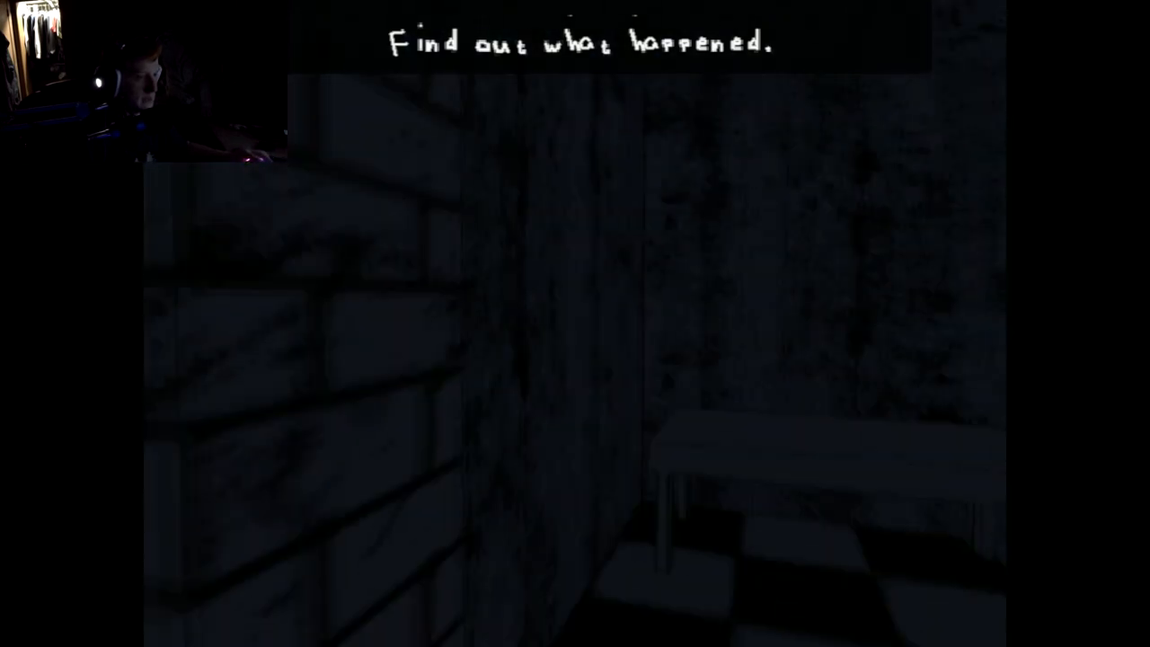
{"action": "mouse_move", "coordinate": [575, 324]}
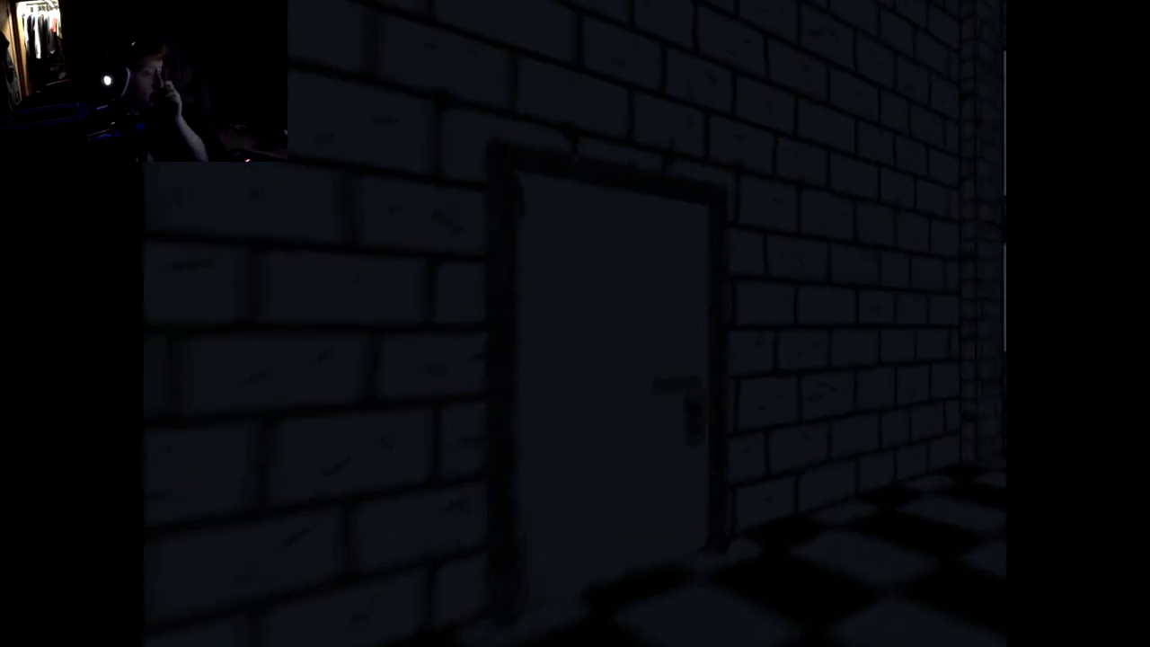
{"action": "mouse_move", "coordinate": [575, 324]}
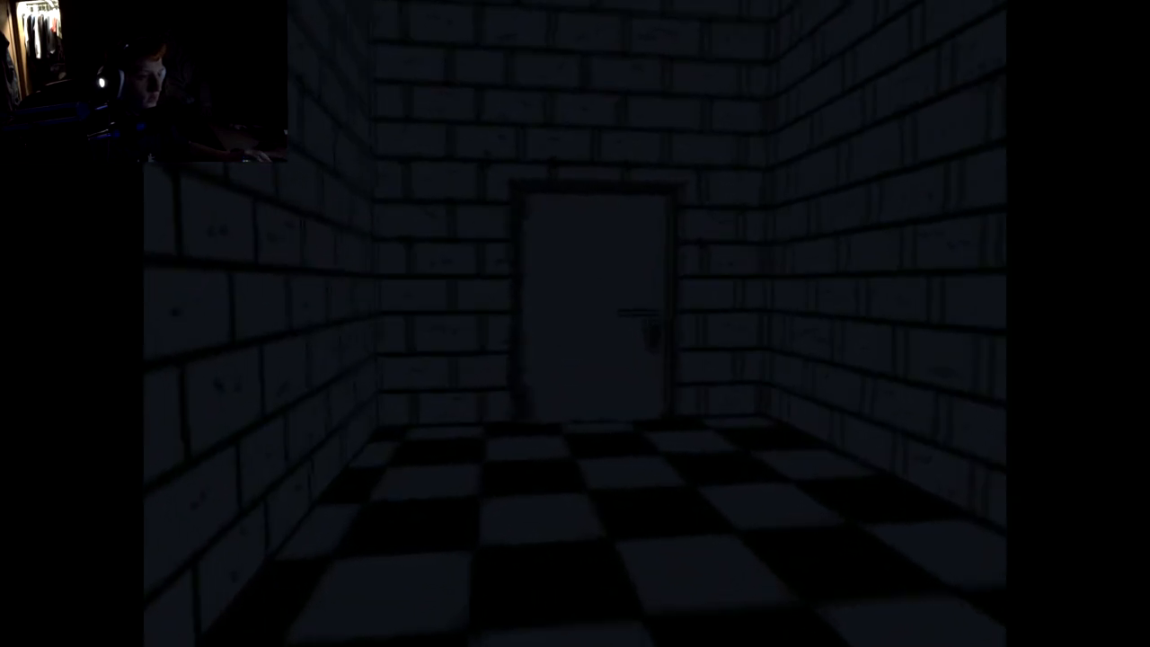
Walk forward through the darkened rooms toward the windows and crates
{"action": "key", "text": "w"}
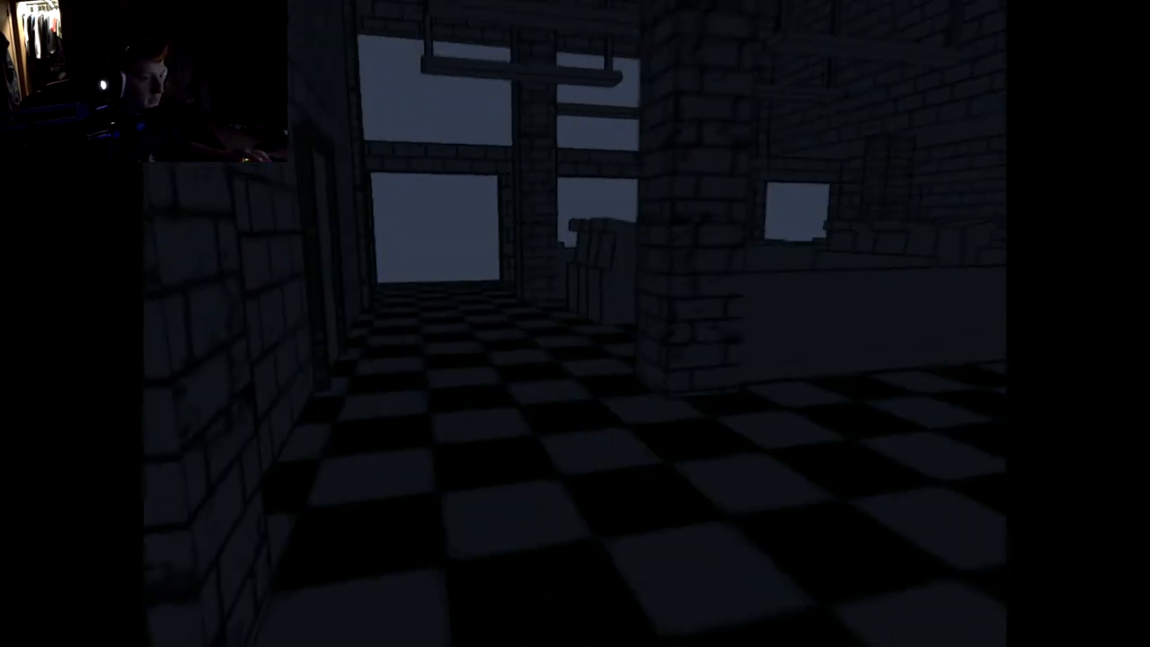
{"action": "mouse_move", "coordinate": [575, 323]}
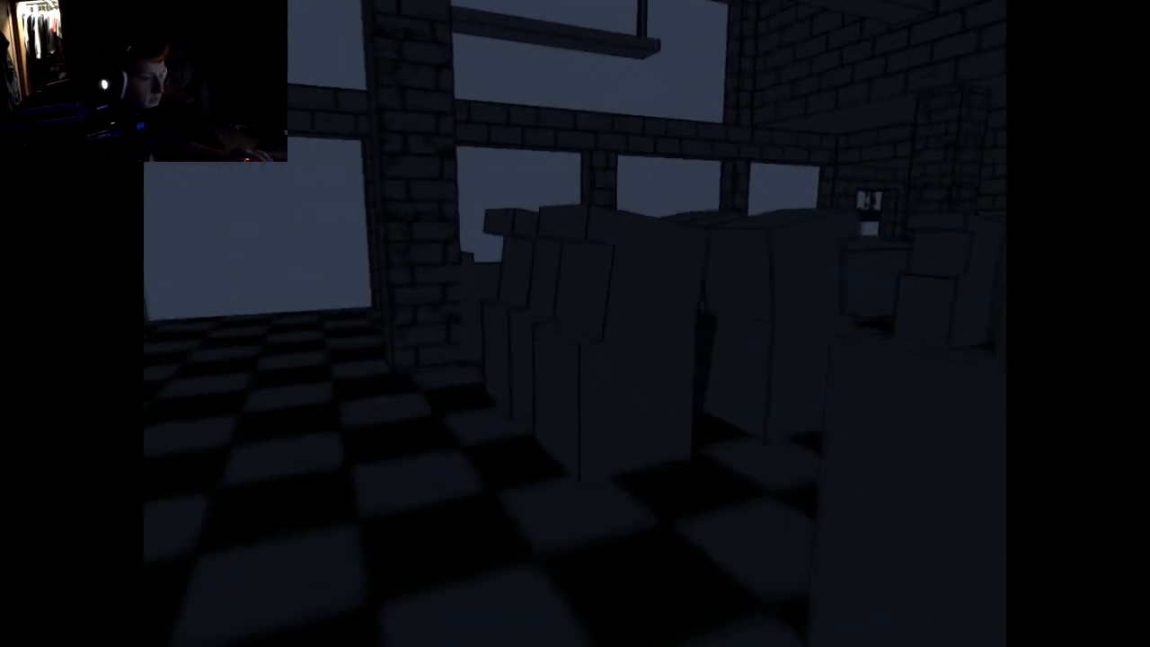
{"action": "mouse_move", "coordinate": [575, 324]}
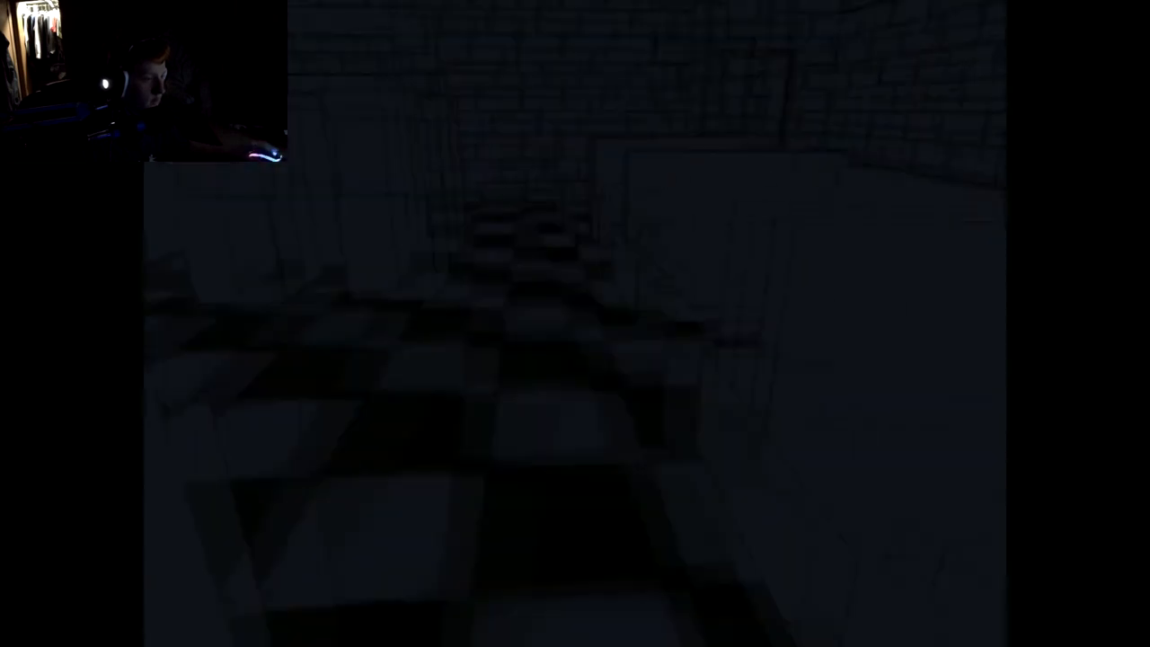
{"action": "mouse_move", "coordinate": [575, 324]}
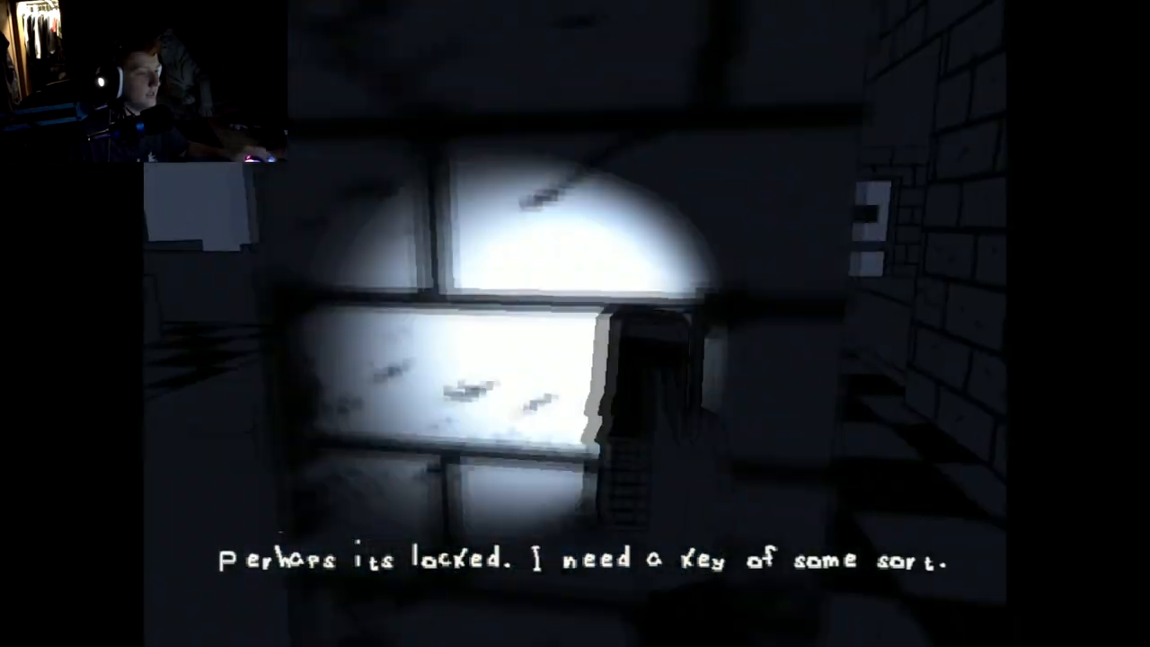
{"action": "mouse_move", "coordinate": [575, 324]}
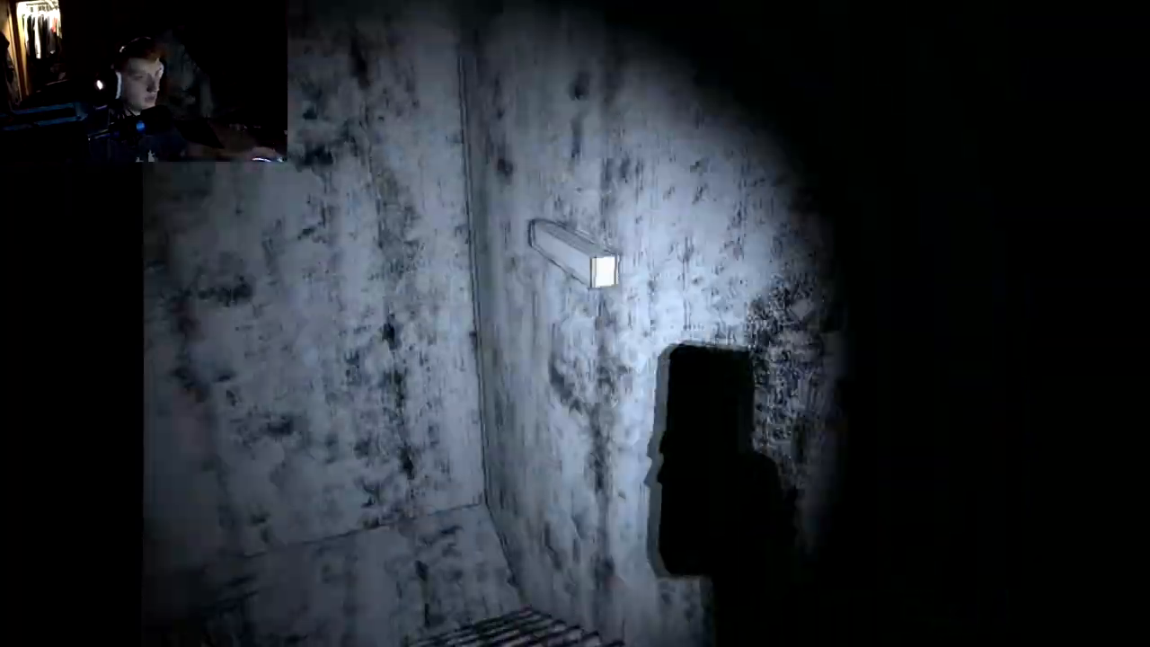
{"action": "mouse_move", "coordinate": [575, 324]}
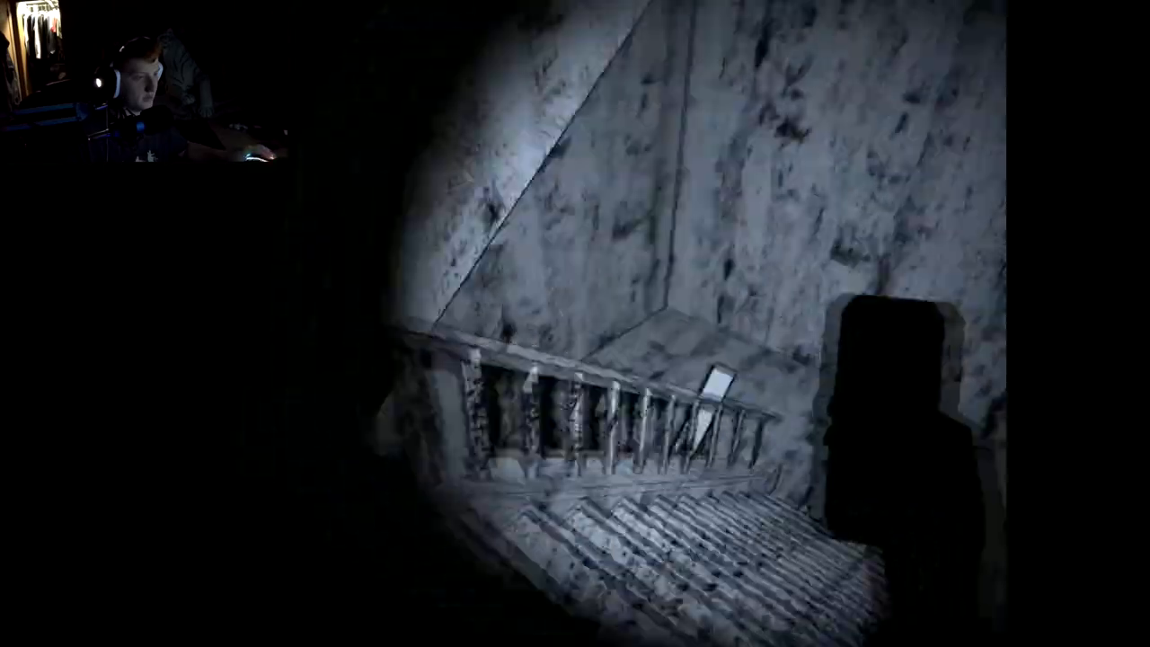
{"action": "mouse_move", "coordinate": [575, 323]}
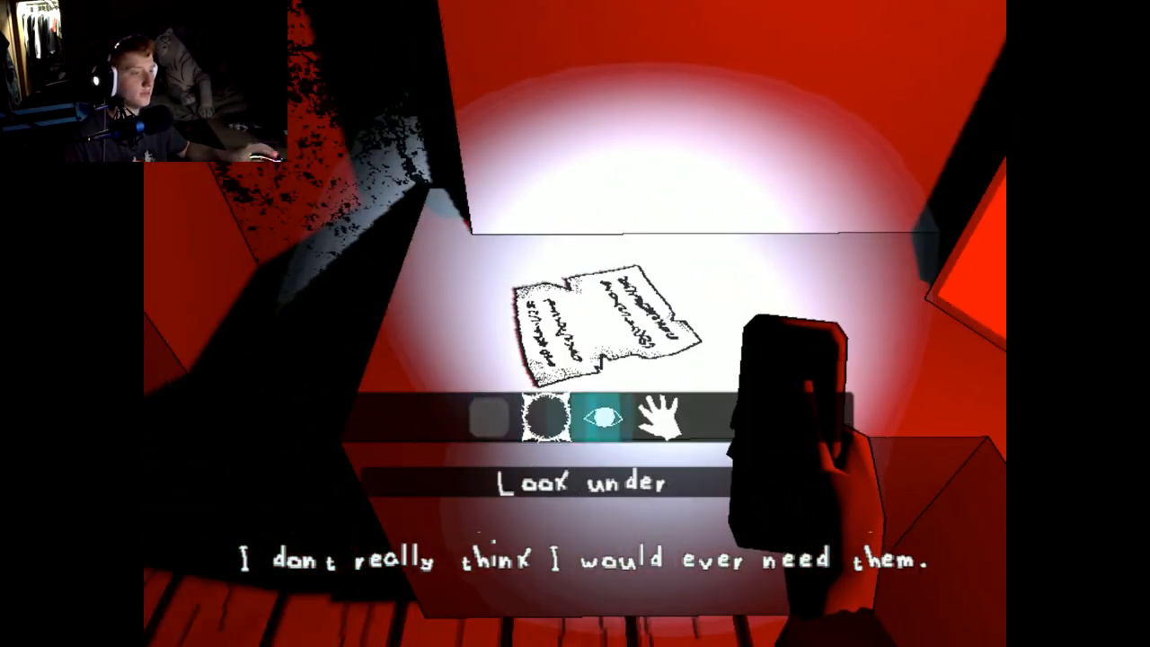
Choose Look under on the note's interaction wheel
{"action": "left_click", "coordinate": [662, 417]}
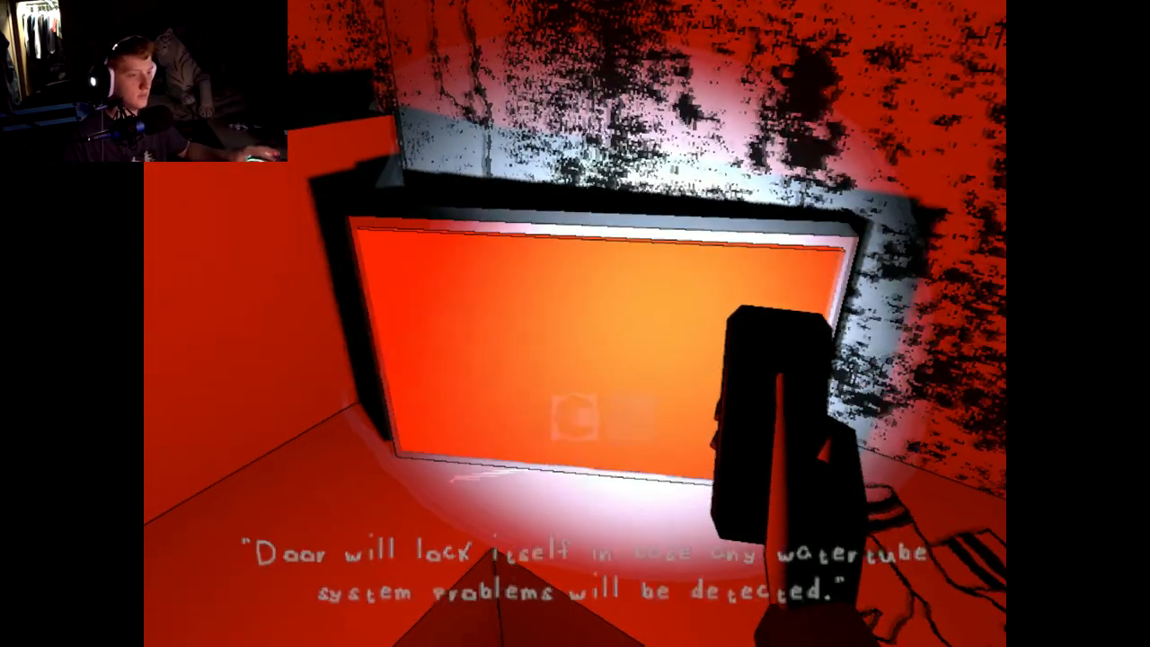
{"action": "mouse_move", "coordinate": [575, 324]}
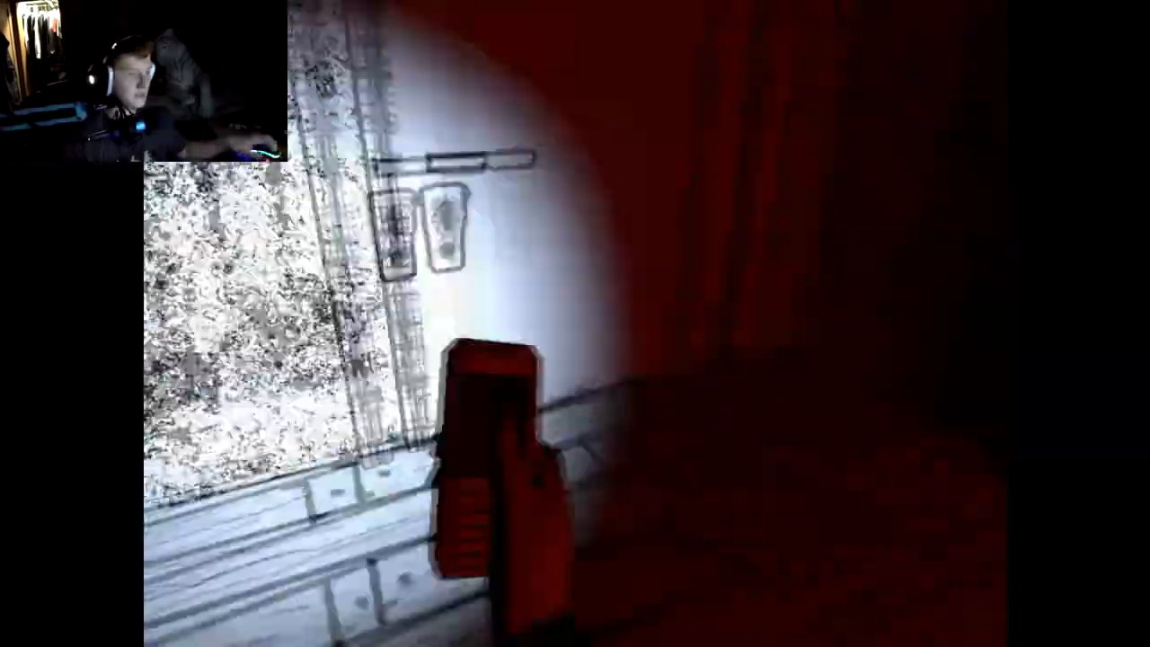
{"action": "mouse_move", "coordinate": [575, 323]}
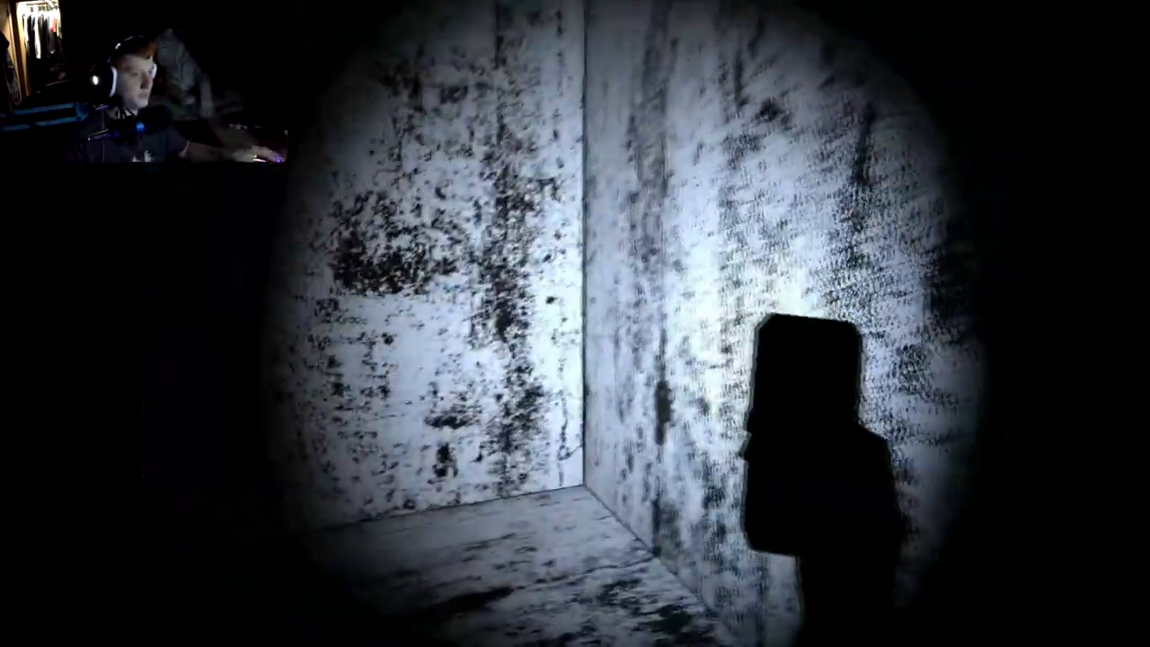
{"action": "mouse_move", "coordinate": [575, 323]}
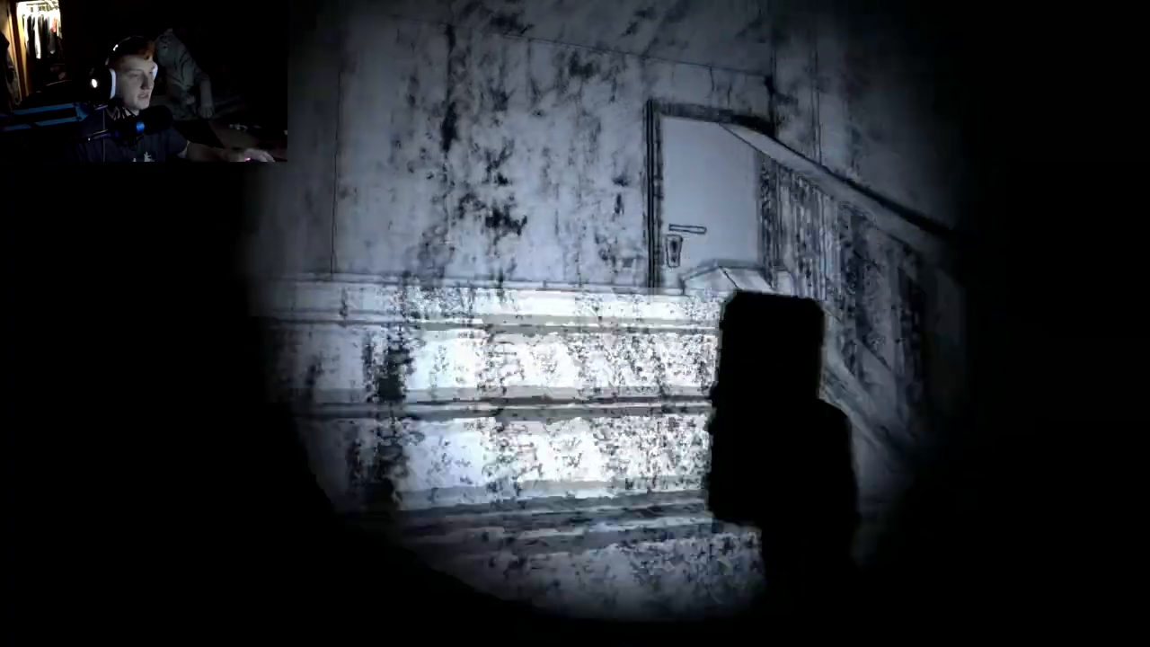
{"action": "mouse_move", "coordinate": [575, 323]}
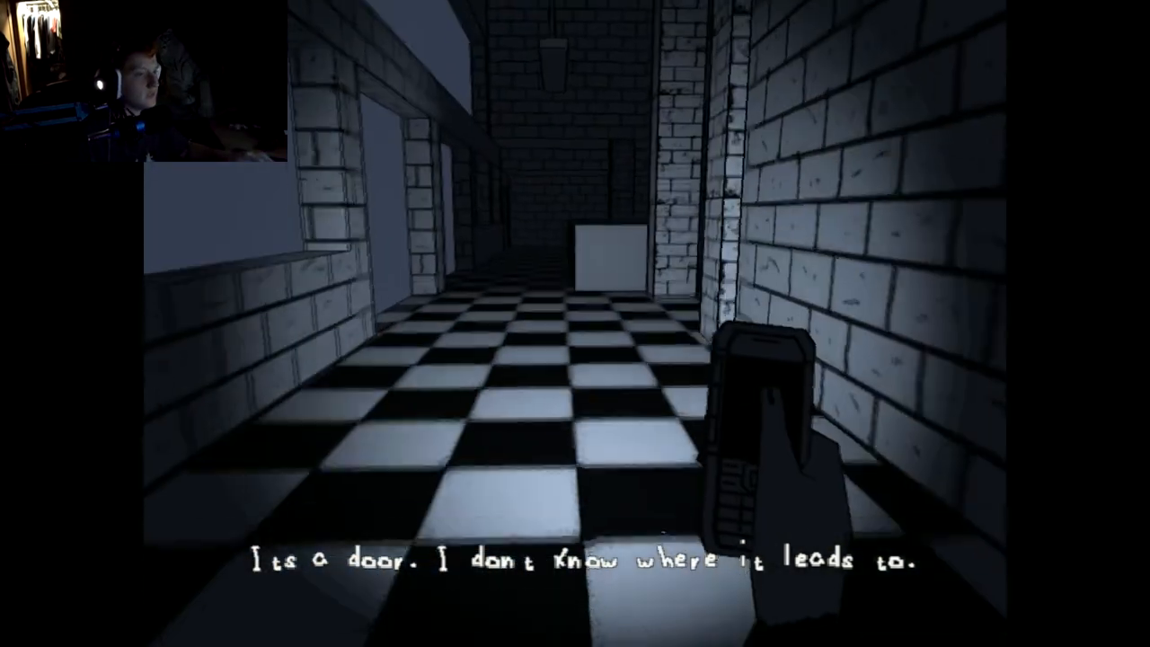
Walk down the narrow pipe corridor back to the watertube-warning door
{"action": "key", "text": "w"}
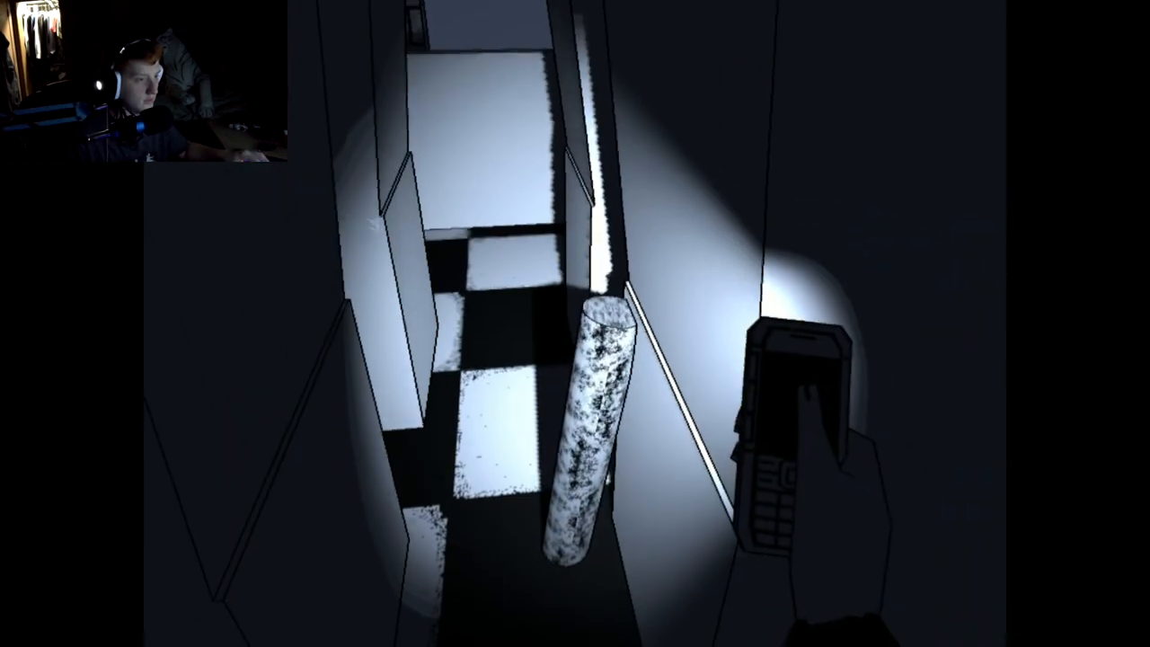
{"action": "mouse_move", "coordinate": [575, 323]}
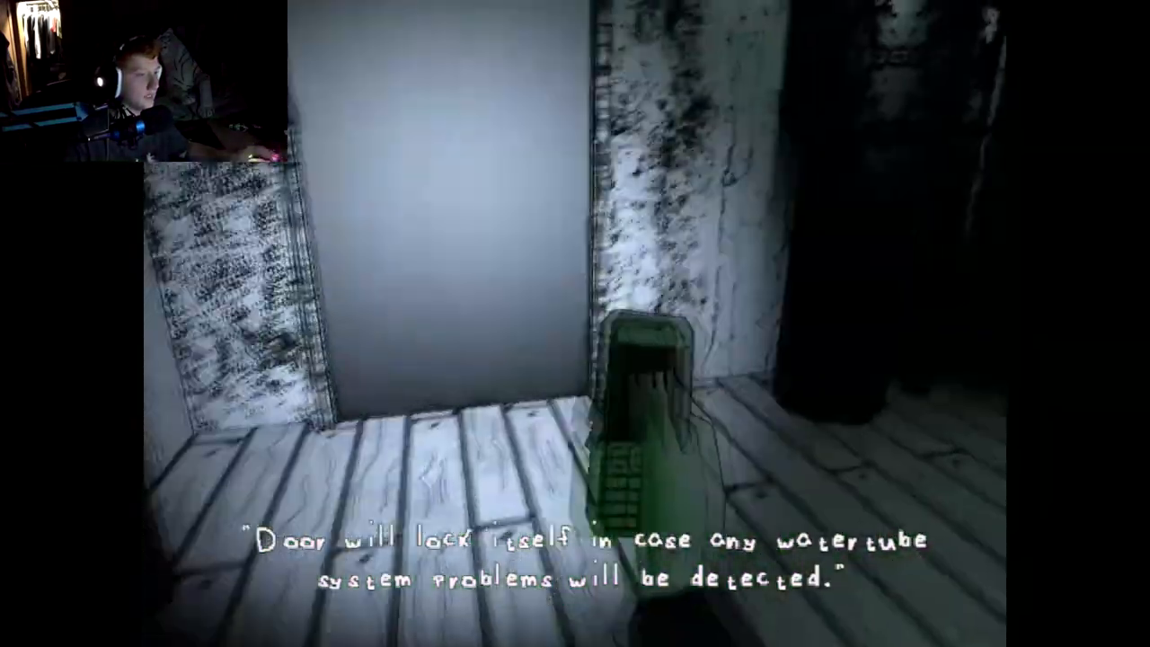
{"action": "mouse_move", "coordinate": [575, 324]}
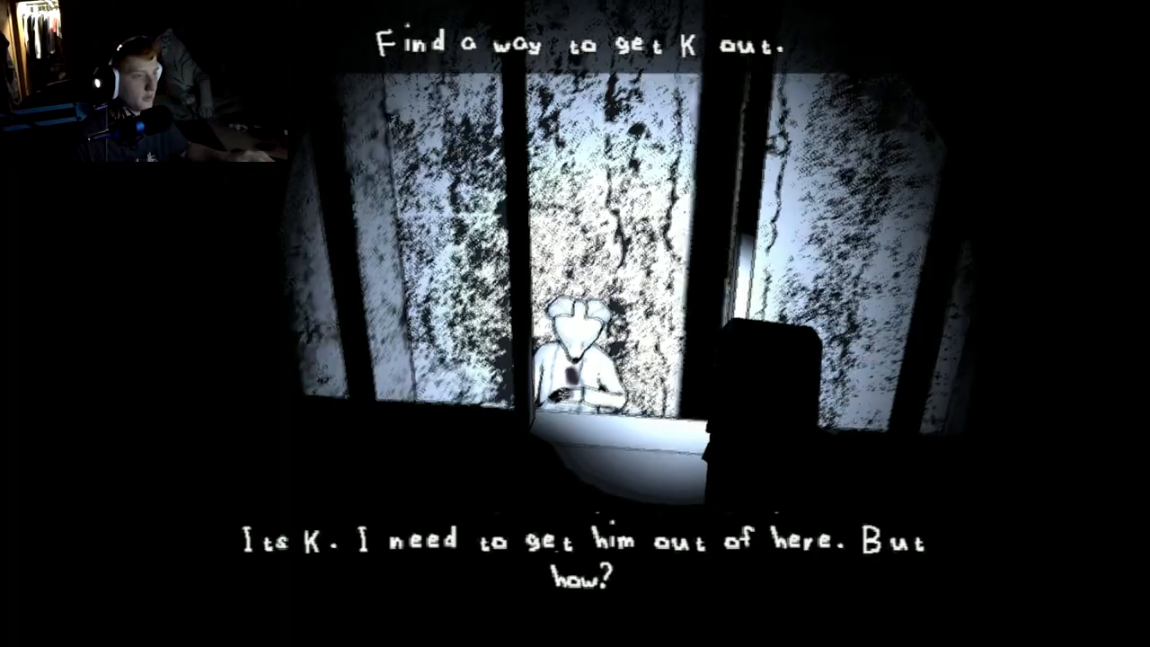
{"action": "mouse_move", "coordinate": [575, 323]}
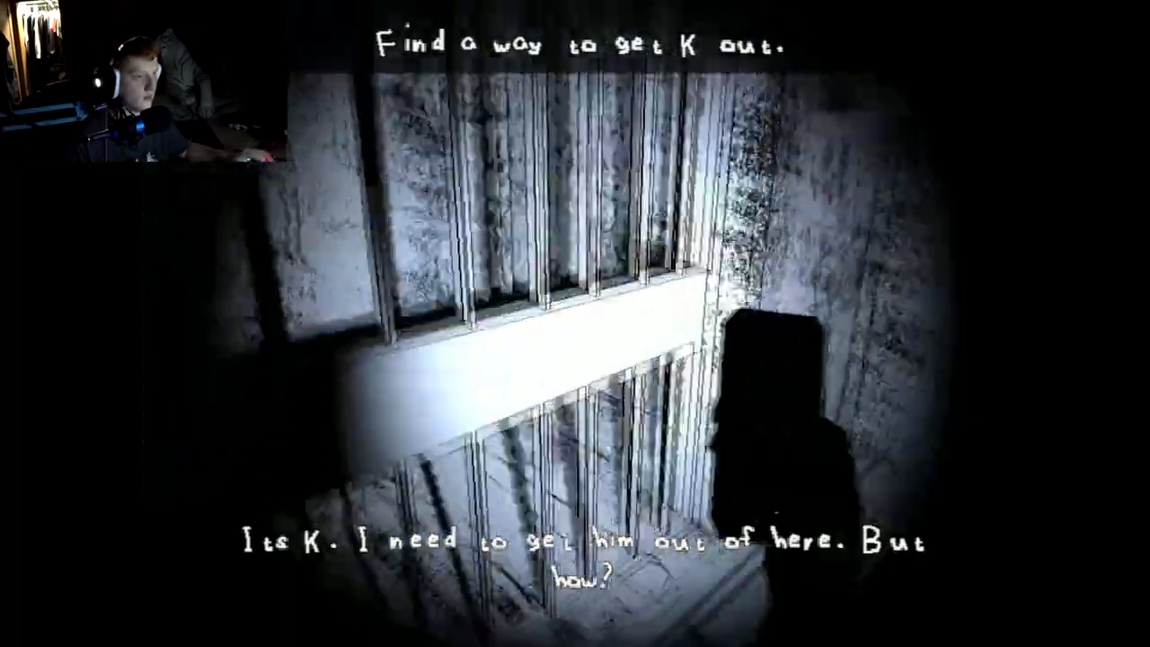
{"action": "mouse_move", "coordinate": [575, 323]}
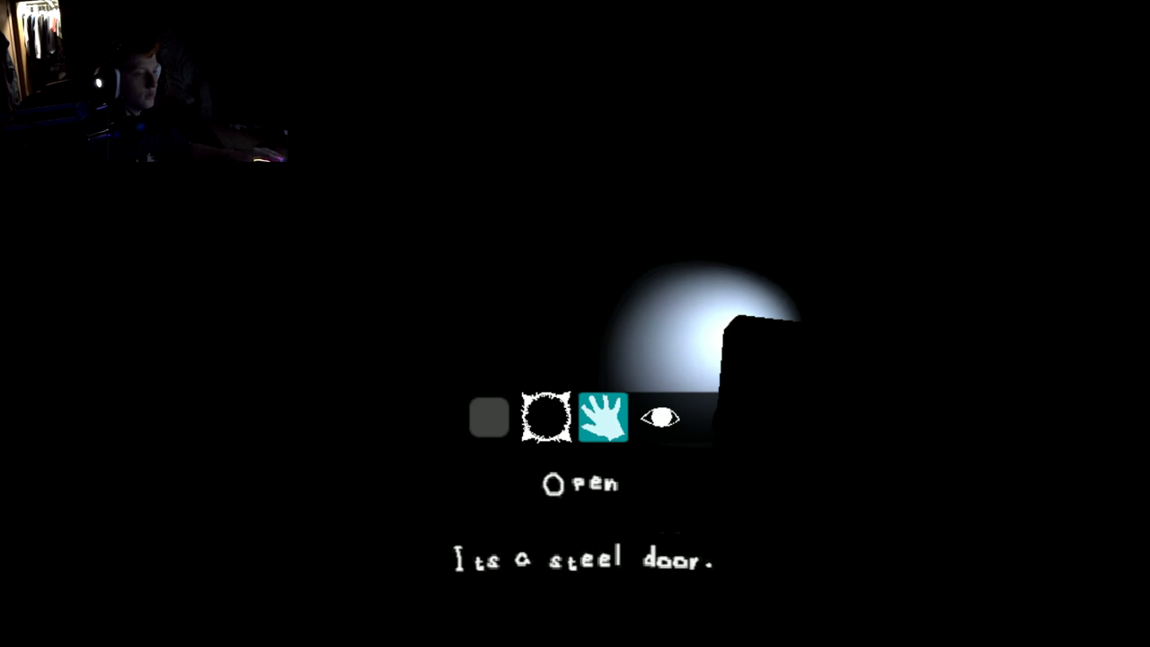
Choose Open on the steel door's interaction wheel after finding K
{"action": "left_click", "coordinate": [604, 417]}
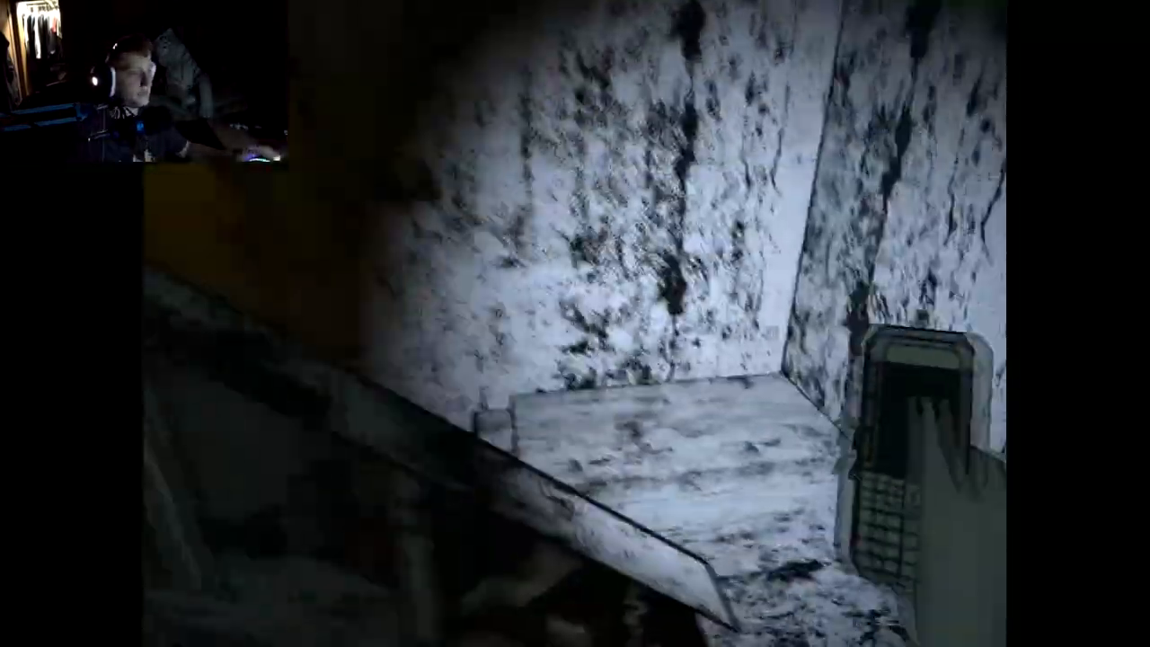
{"action": "mouse_move", "coordinate": [575, 324]}
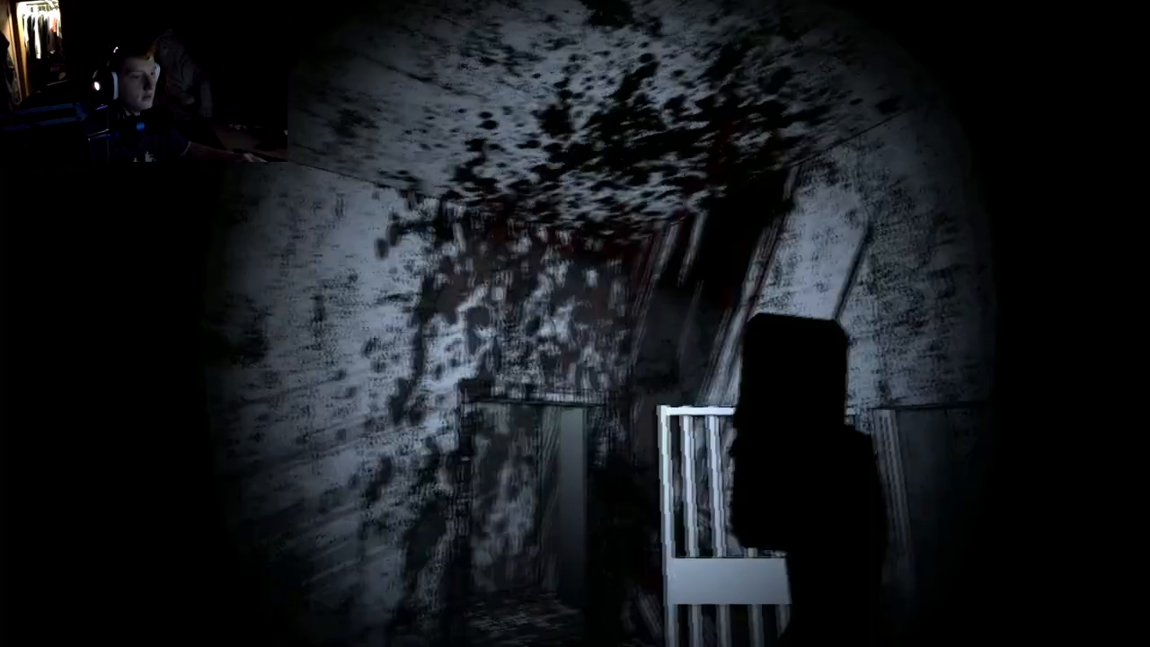
{"action": "mouse_move", "coordinate": [575, 323]}
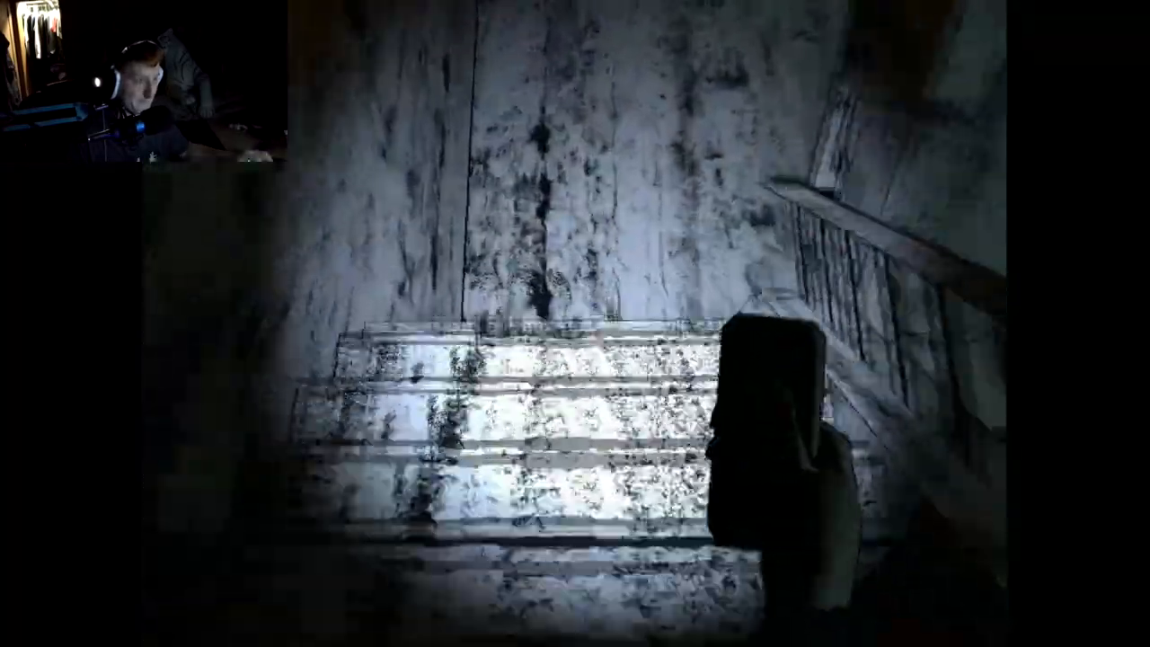
{"action": "mouse_move", "coordinate": [575, 323]}
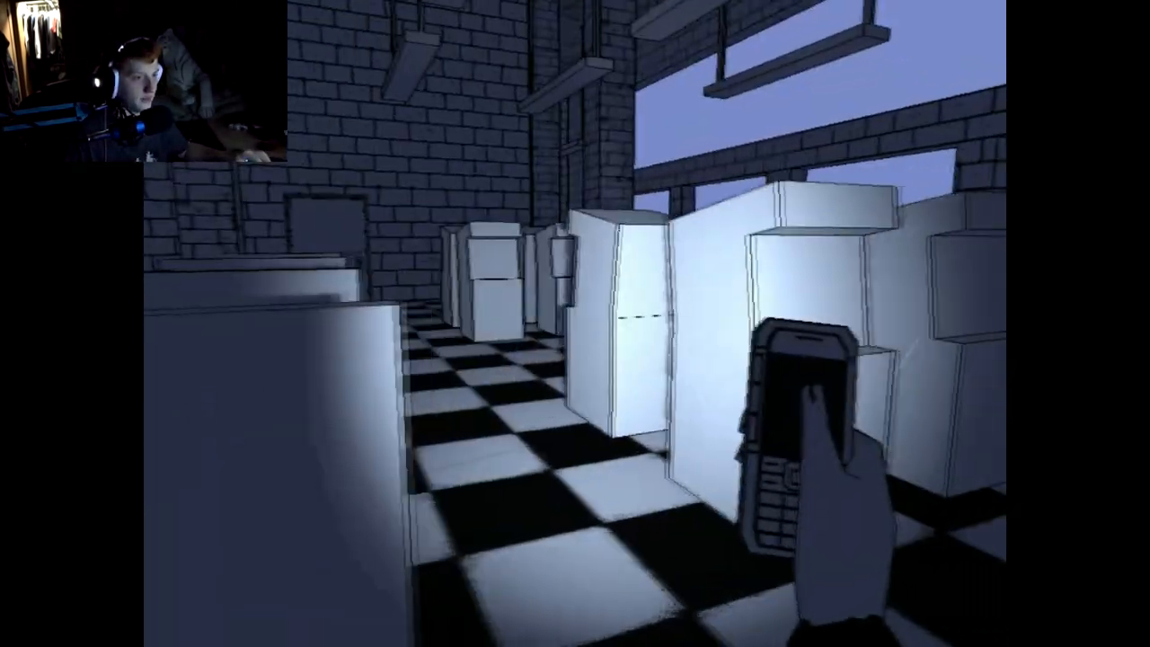
{"action": "mouse_move", "coordinate": [575, 324]}
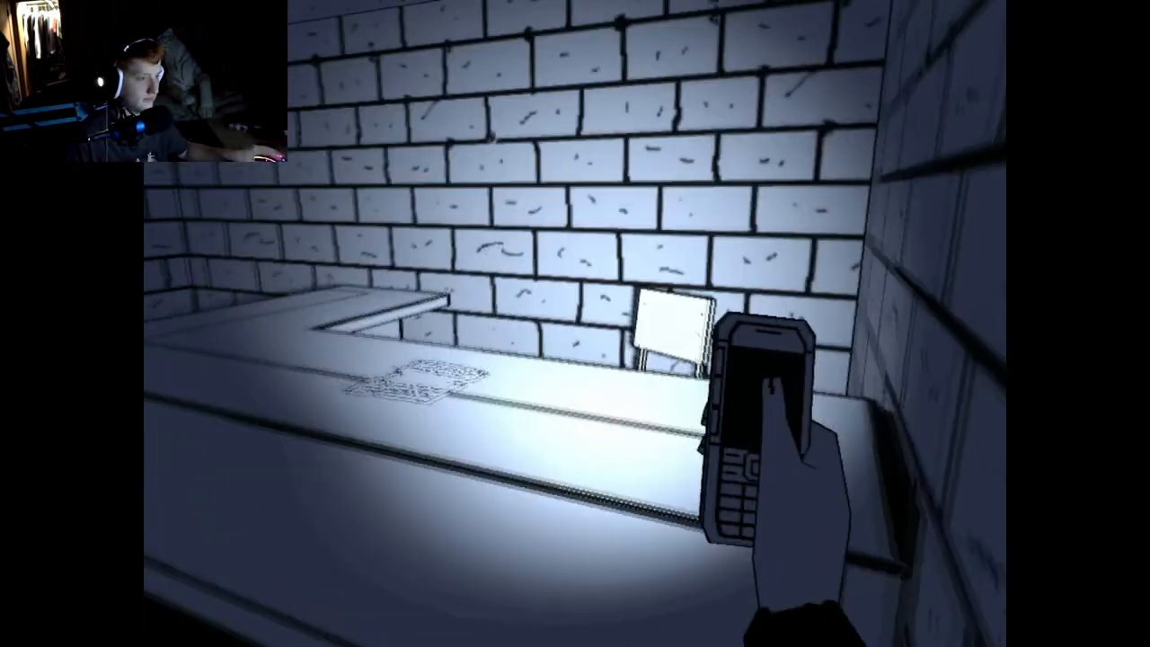
{"action": "mouse_move", "coordinate": [575, 323]}
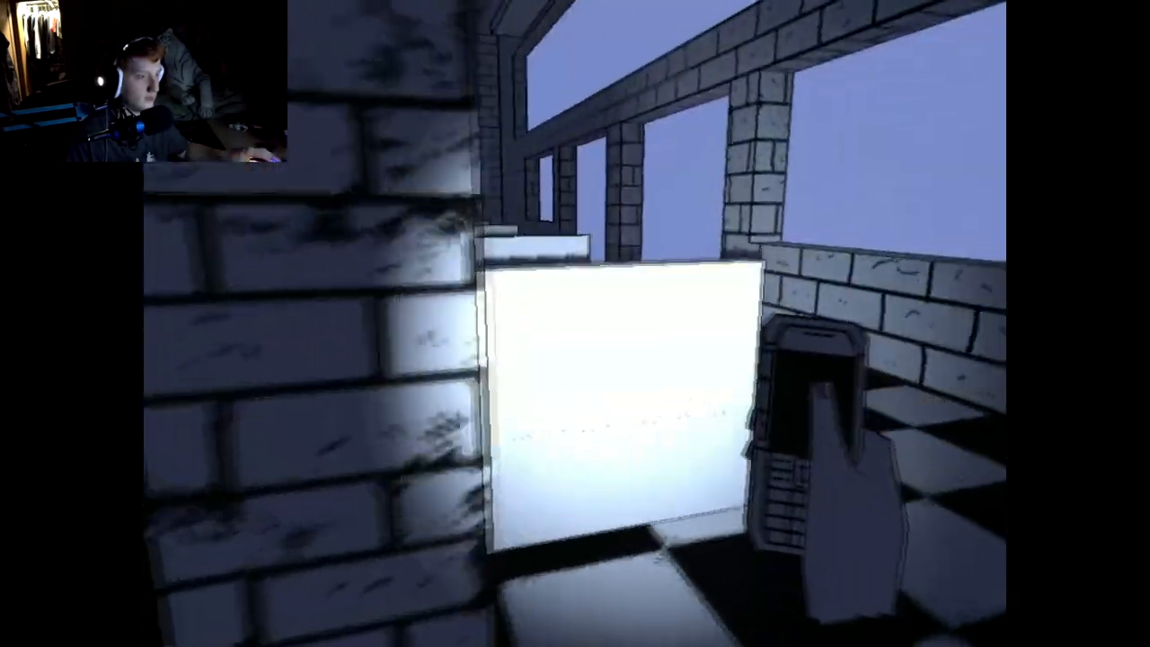